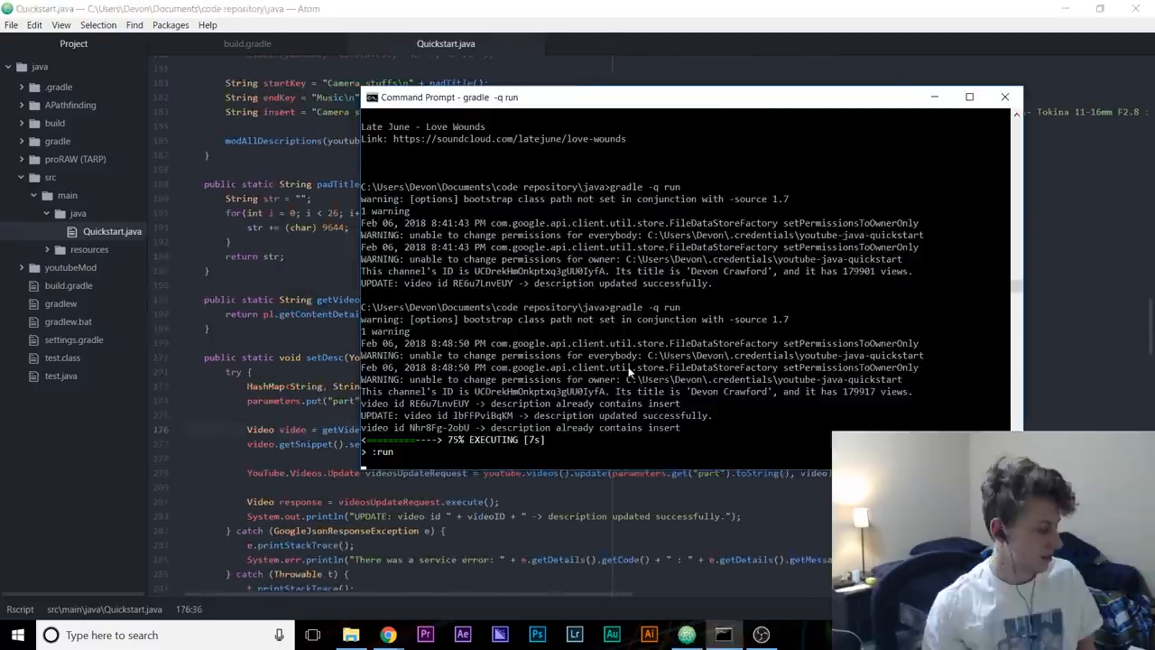
Switch from the Command Prompt output back to Quickstart.java in the editor
{"action": "left_click", "coordinate": [1004, 97]}
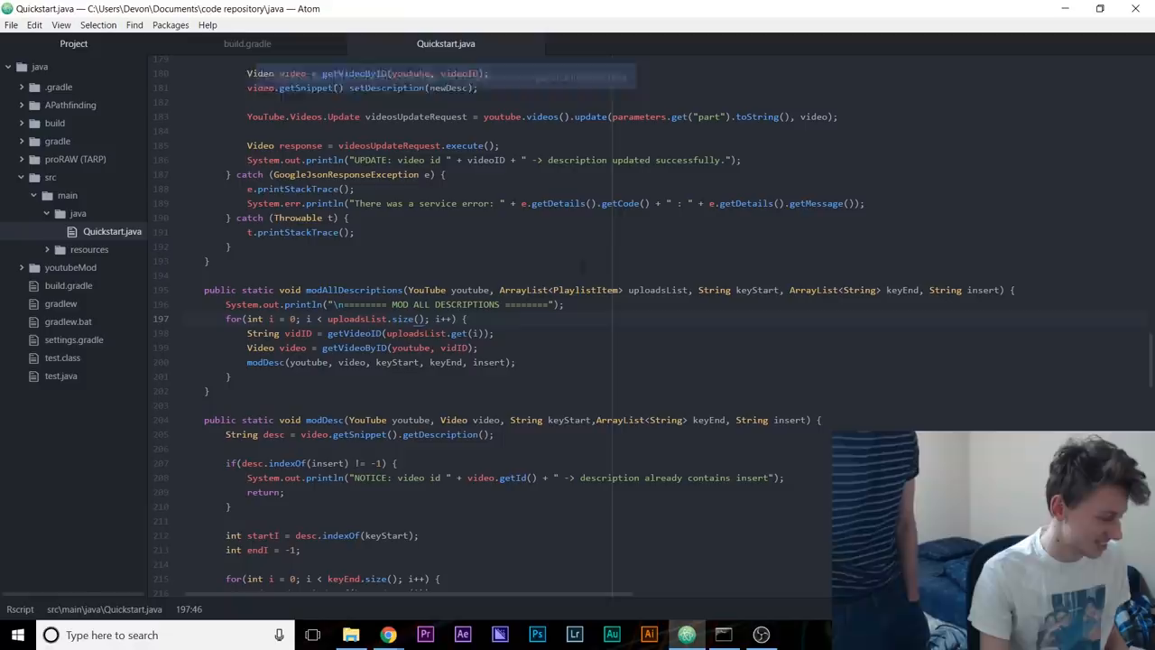